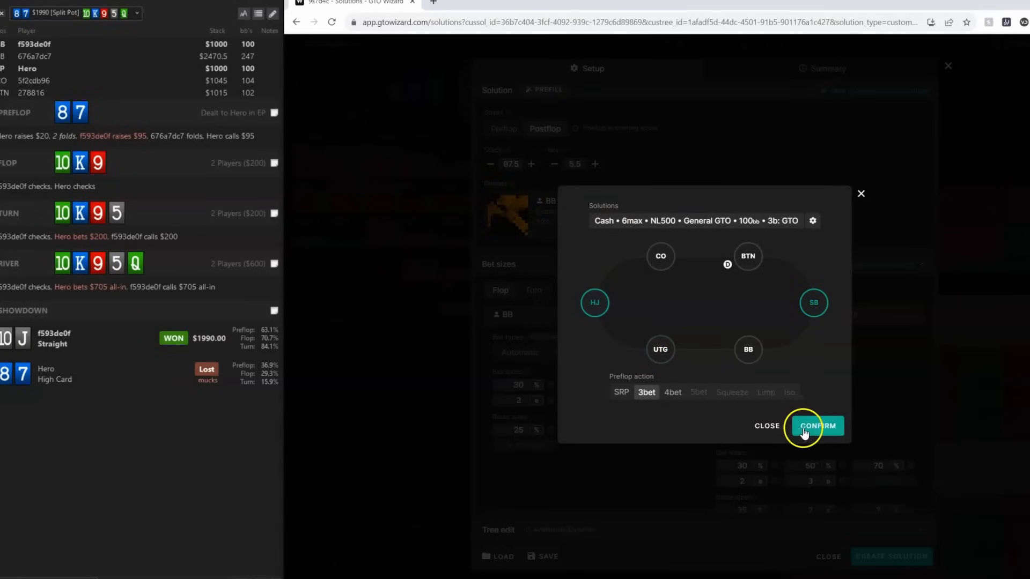
Step: Confirm the HJ vs SB 3-bet spot and add a king and a ten to the flop
{"action": "left_click", "coordinate": [816, 426]}
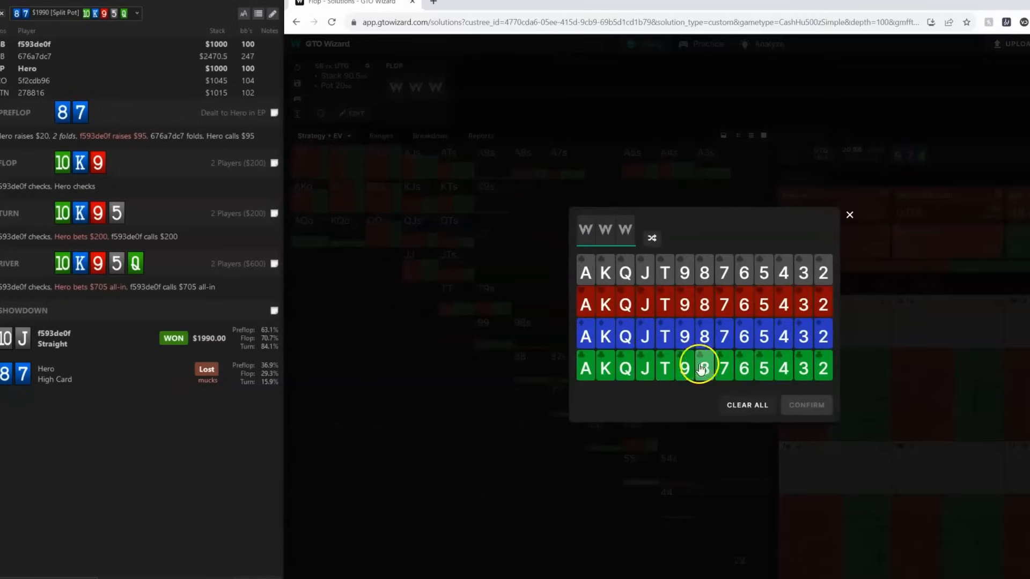
{"action": "left_click", "coordinate": [604, 336]}
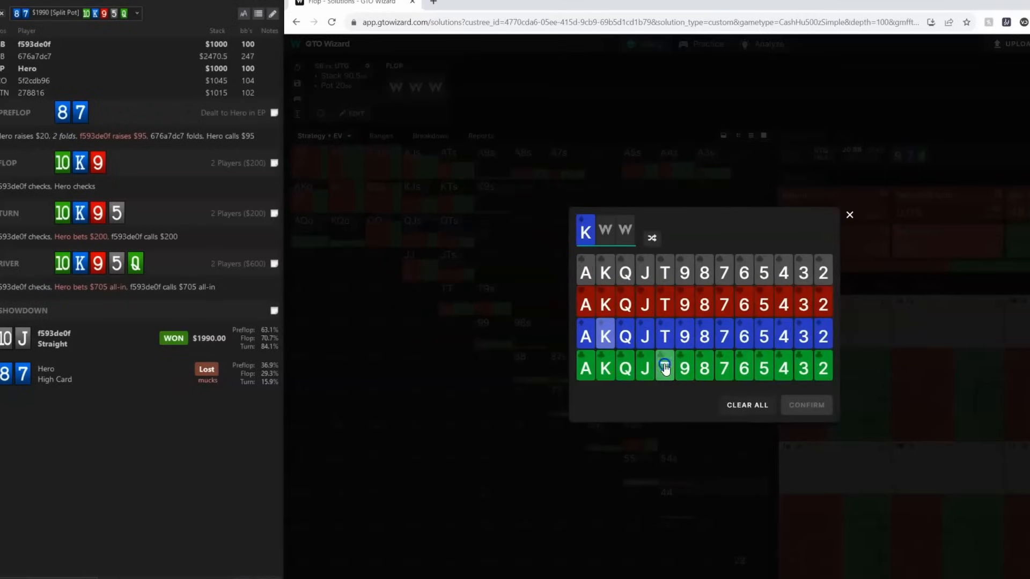
{"action": "left_click", "coordinate": [805, 405]}
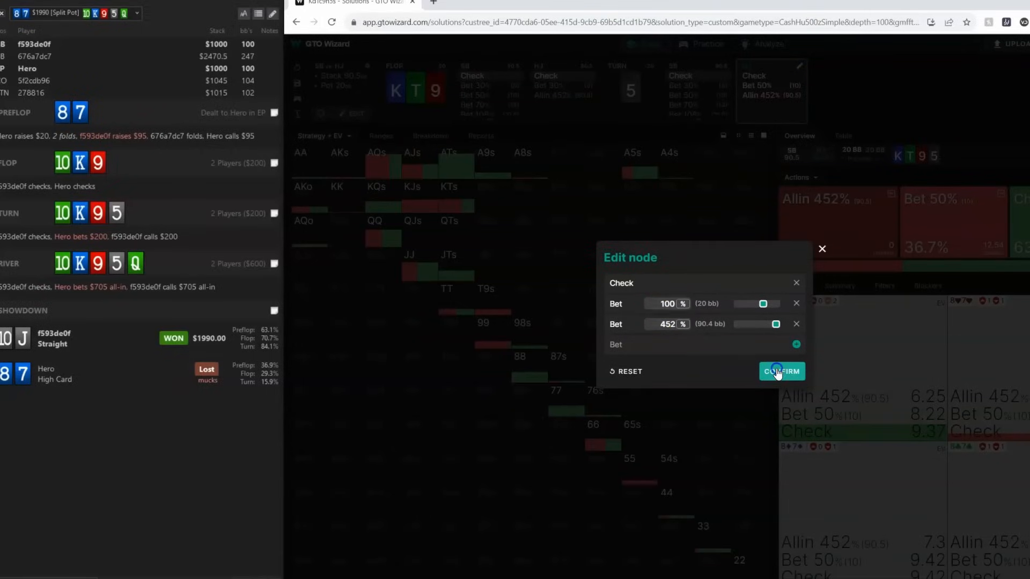
Step: Apply check, 100% pot and 452% pot as the turn node's options
{"action": "left_click", "coordinate": [781, 371]}
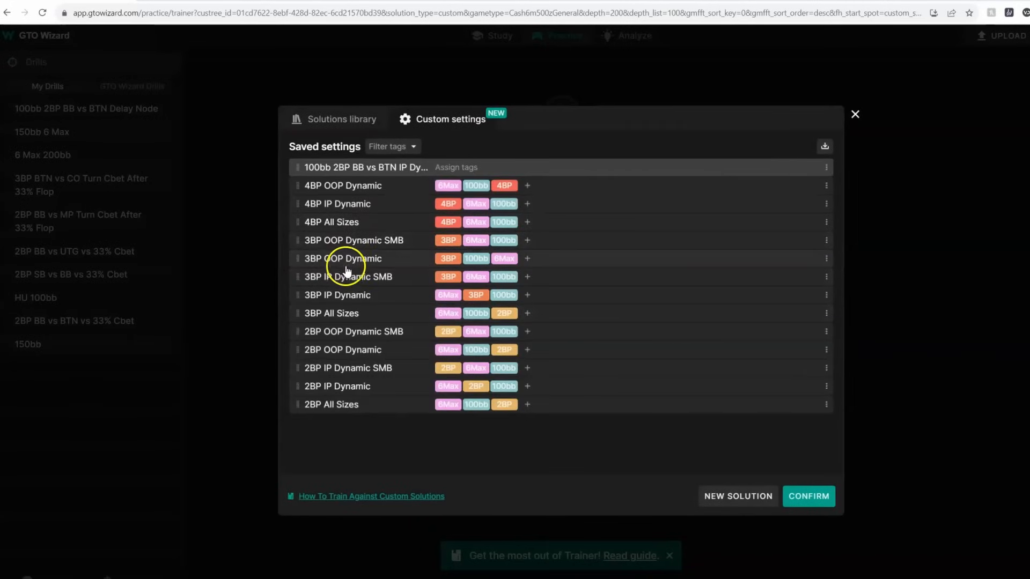
Step: Load the 3BP OOP Dynamic settings and prefill the SB vs BTN 3-bet spot
{"action": "left_click", "coordinate": [737, 496]}
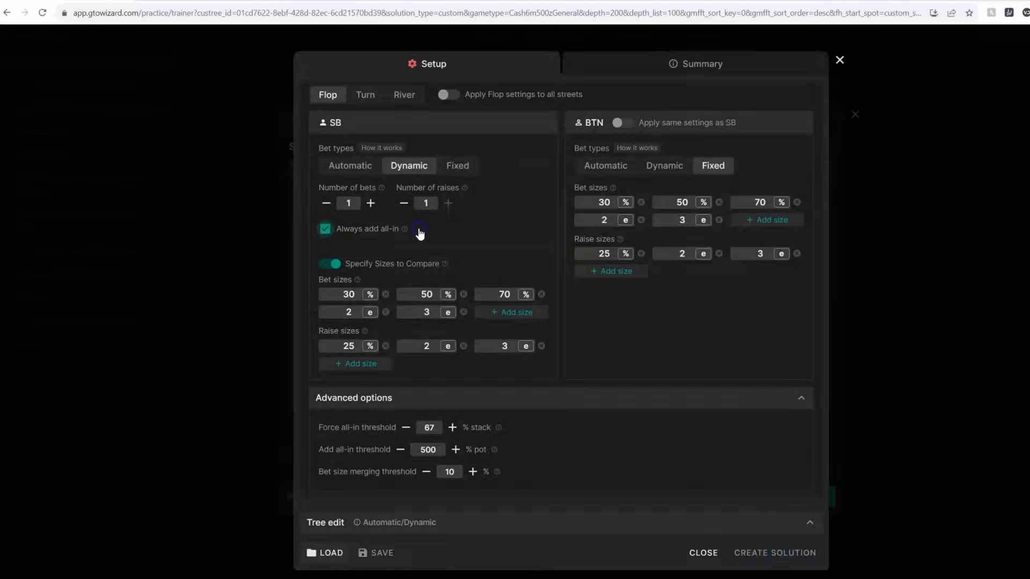
{"action": "left_click", "coordinate": [380, 92]}
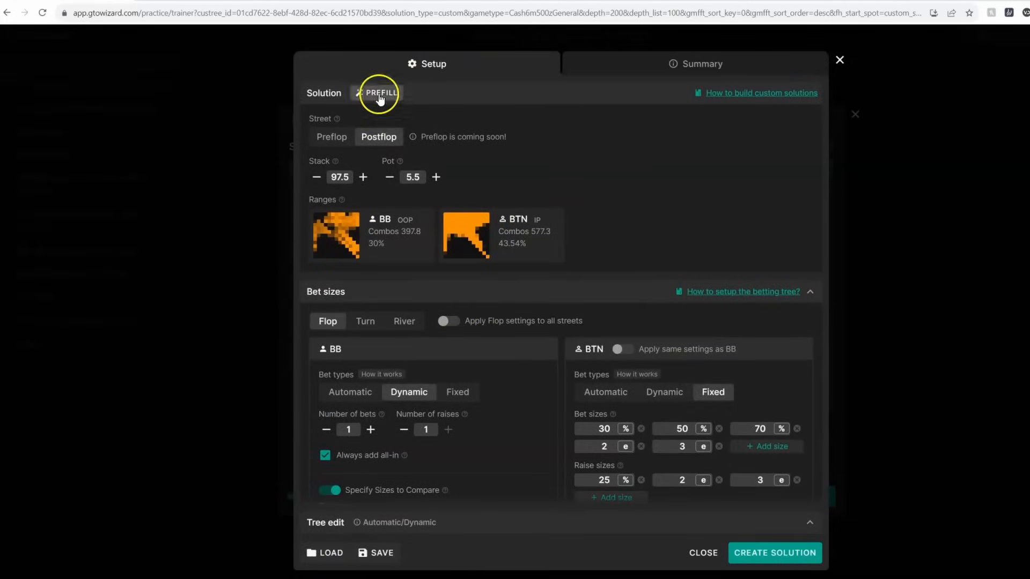
{"action": "left_click", "coordinate": [380, 92]}
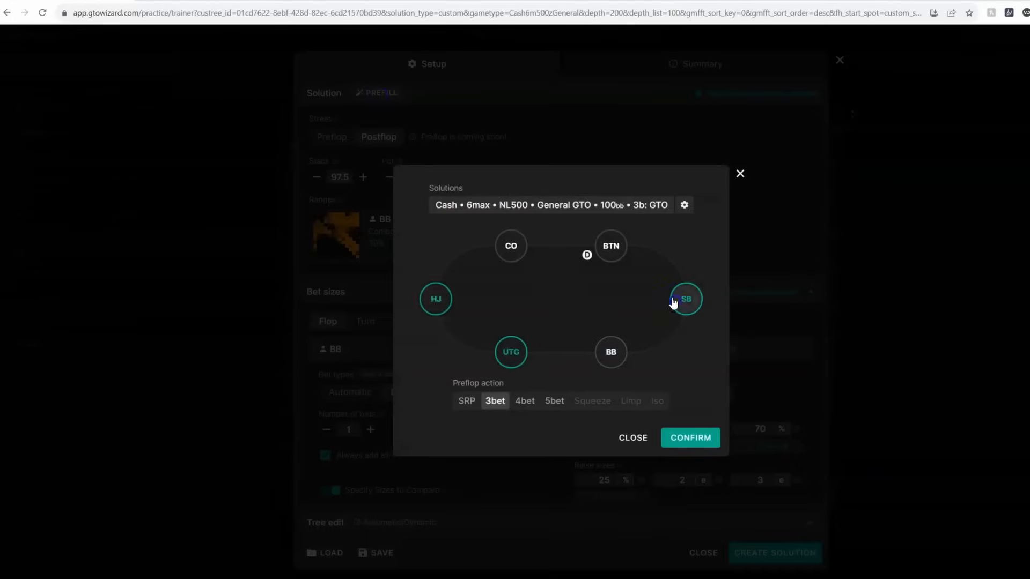
{"action": "left_click", "coordinate": [610, 246]}
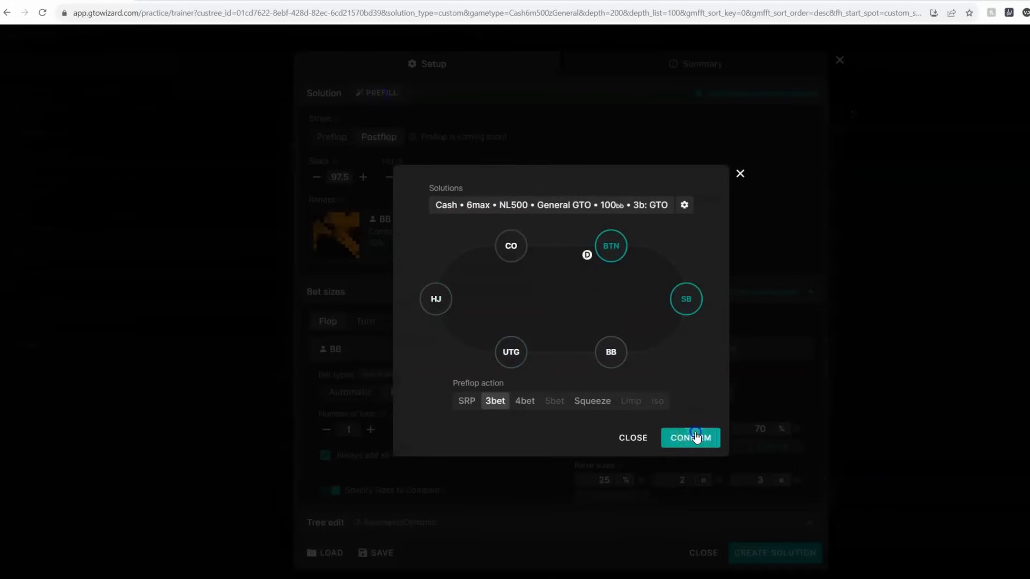
{"action": "left_click", "coordinate": [688, 438]}
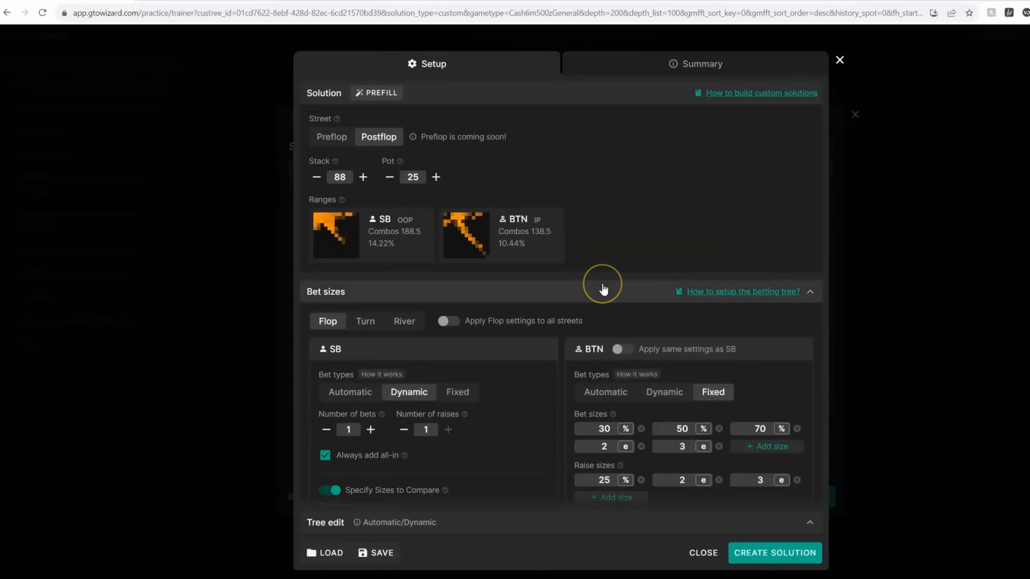
Step: Create the custom solution and begin practicing it in the trainer
{"action": "scroll", "scroll_direction": "down", "scroll_amount": 3}
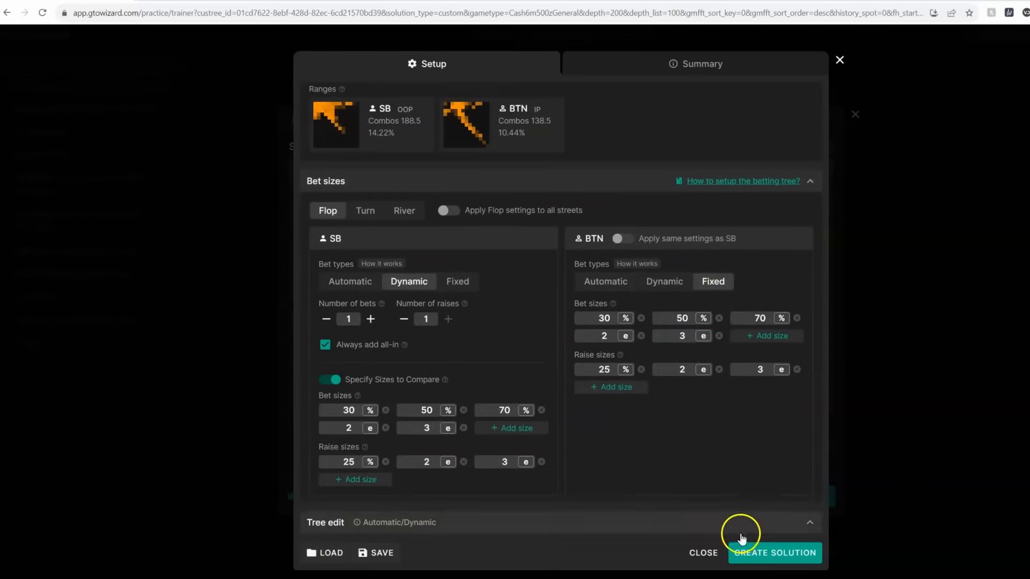
{"action": "left_click", "coordinate": [774, 553]}
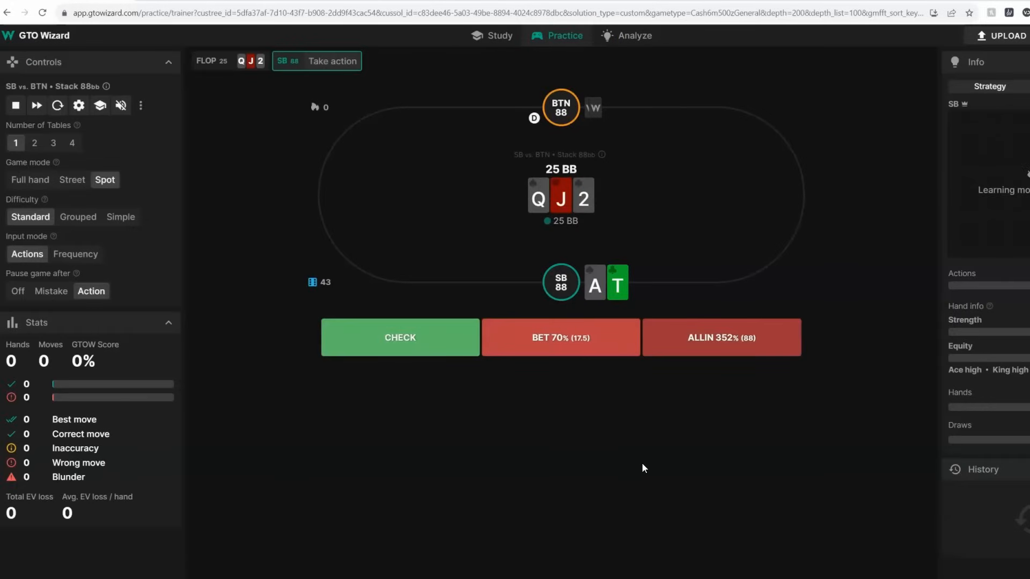
{"action": "left_click", "coordinate": [560, 338]}
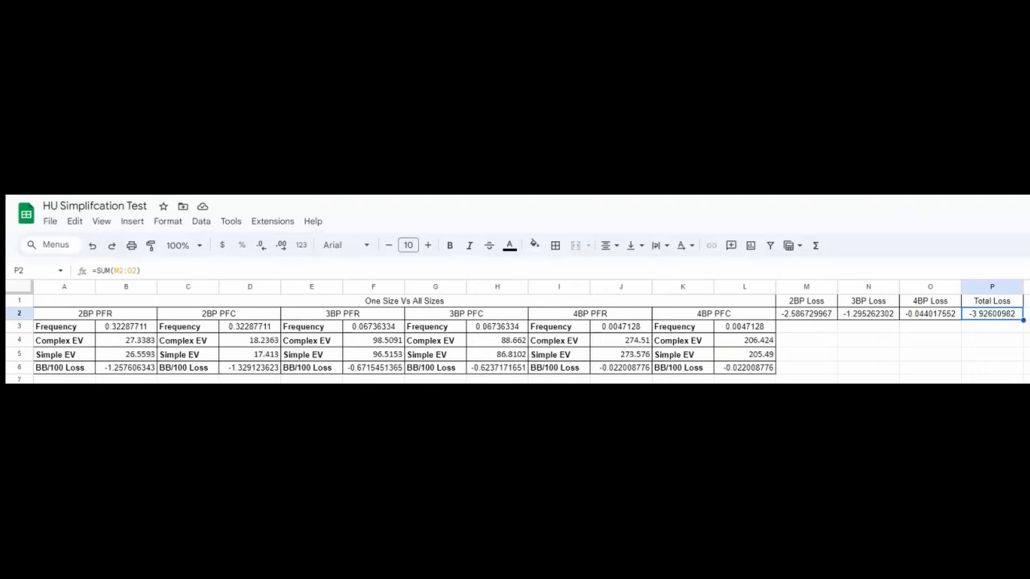
{"action": "scroll", "scroll_direction": "down", "scroll_amount": 3}
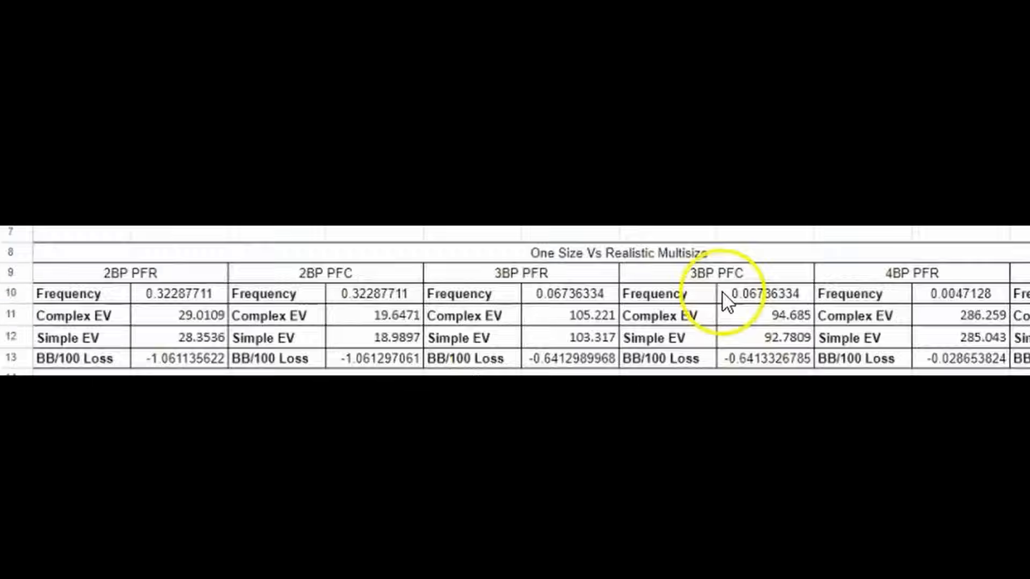
{"action": "mouse_move", "coordinate": [771, 325]}
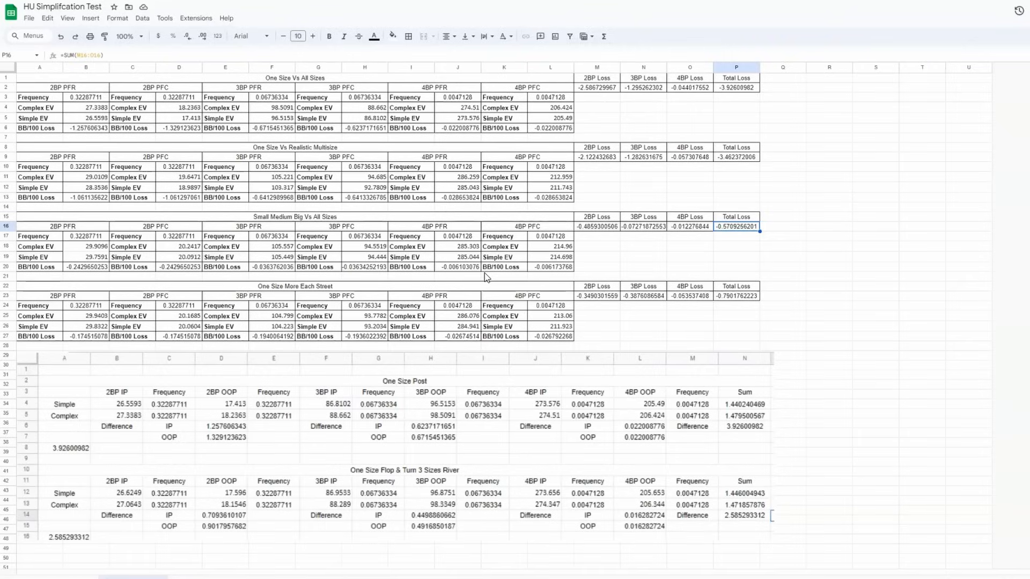
Step: Review the loss tables in the HU Simplification Test sheet
{"action": "left_click", "coordinate": [736, 241]}
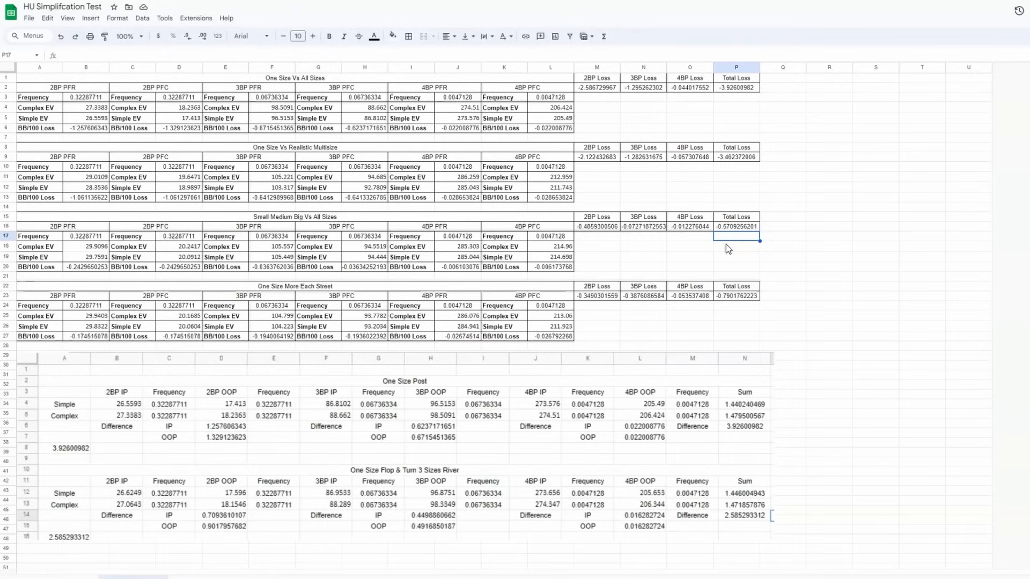
{"action": "mouse_move", "coordinate": [740, 253]}
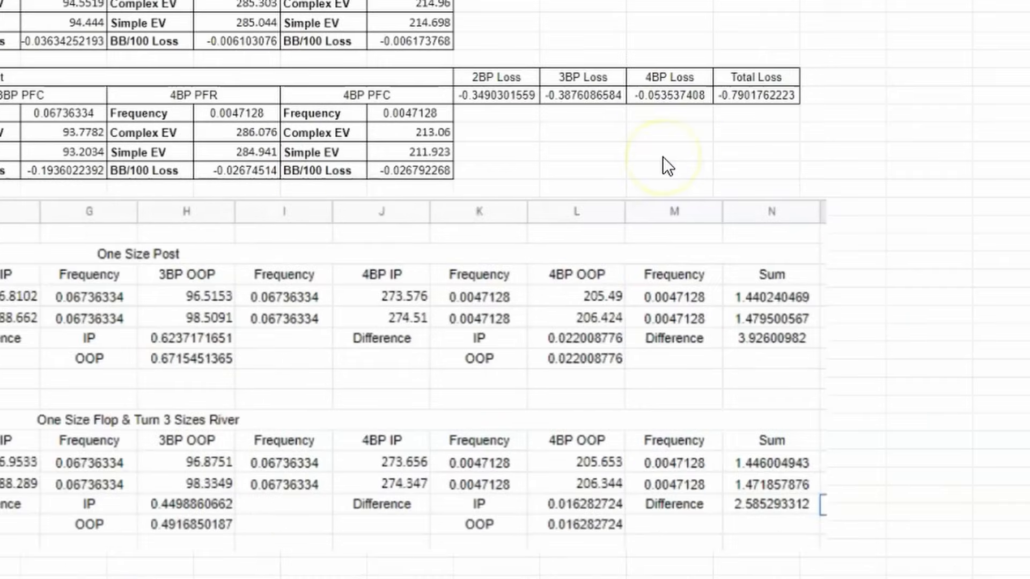
{"action": "mouse_move", "coordinate": [667, 164]}
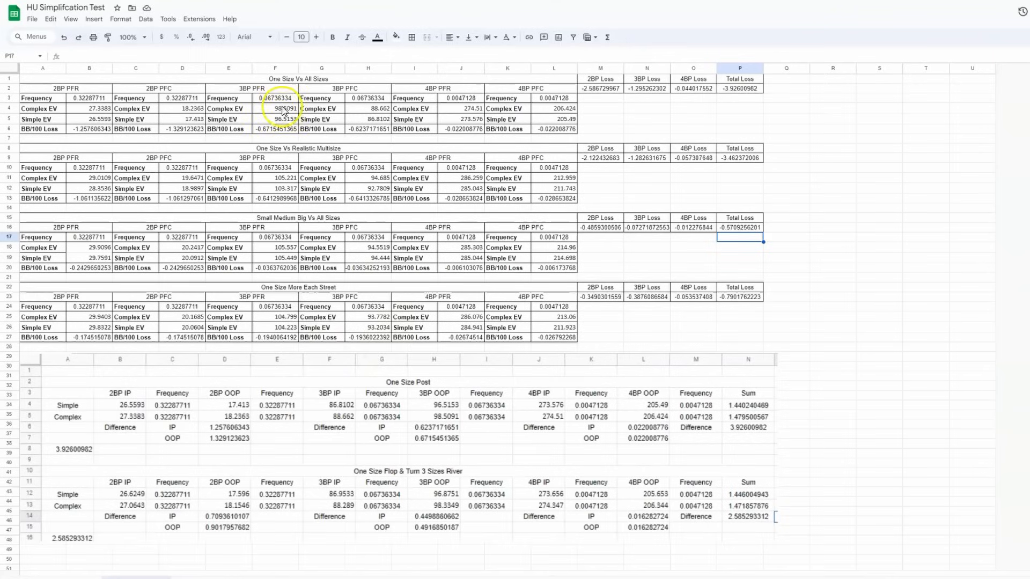
{"action": "mouse_move", "coordinate": [519, 506]}
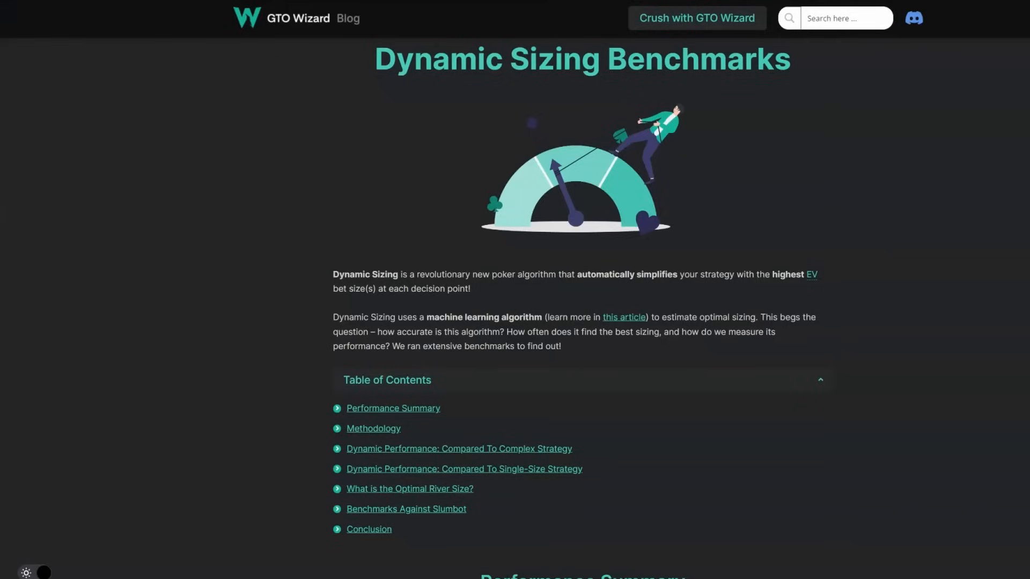
Step: Read further down the Dynamic Sizing Benchmarks article
{"action": "scroll", "scroll_direction": "down", "scroll_amount": 3}
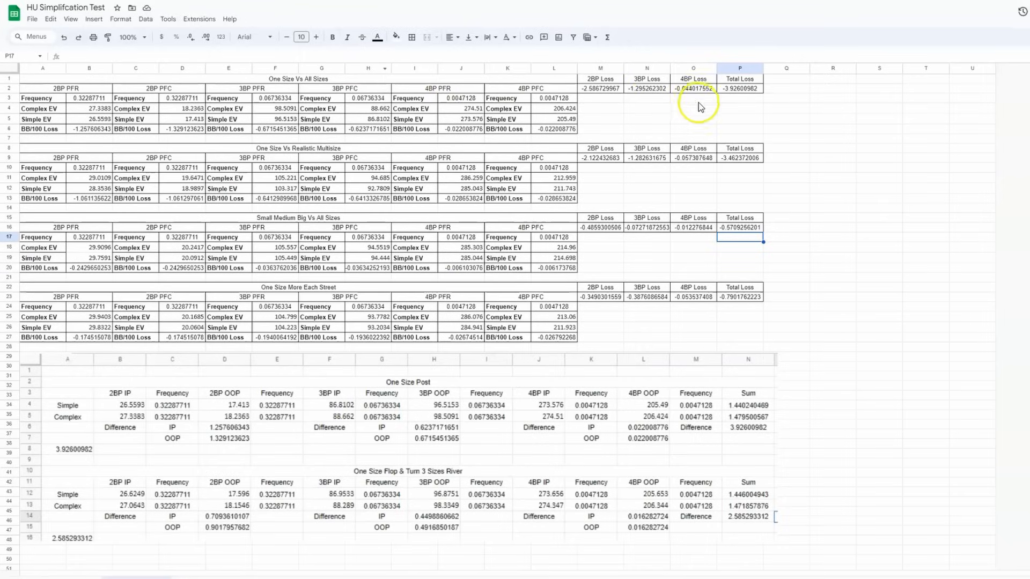
Step: Inspect the Total Loss SUM formulas in cells P2 and P16
{"action": "left_click", "coordinate": [738, 88]}
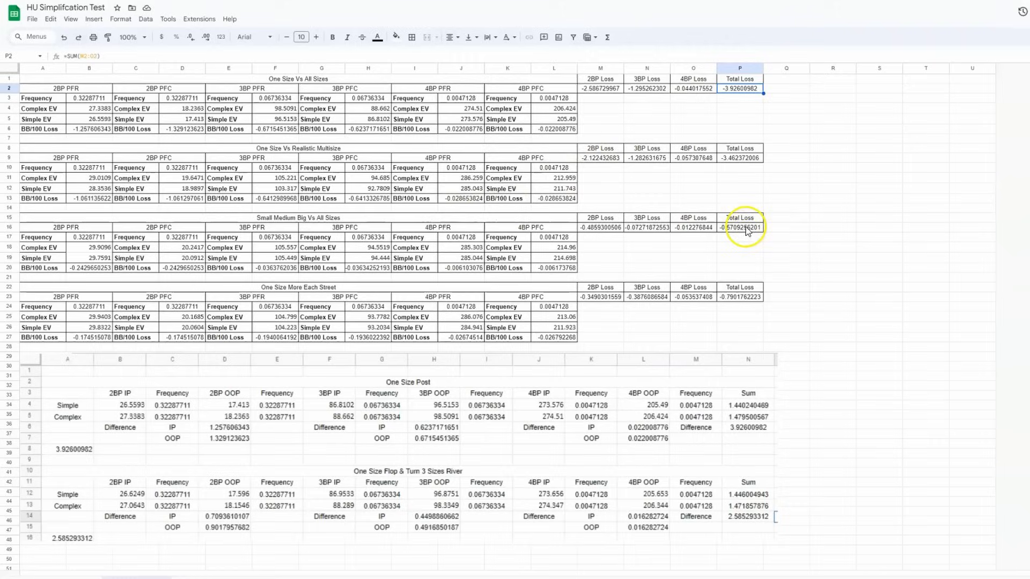
{"action": "left_click", "coordinate": [739, 228]}
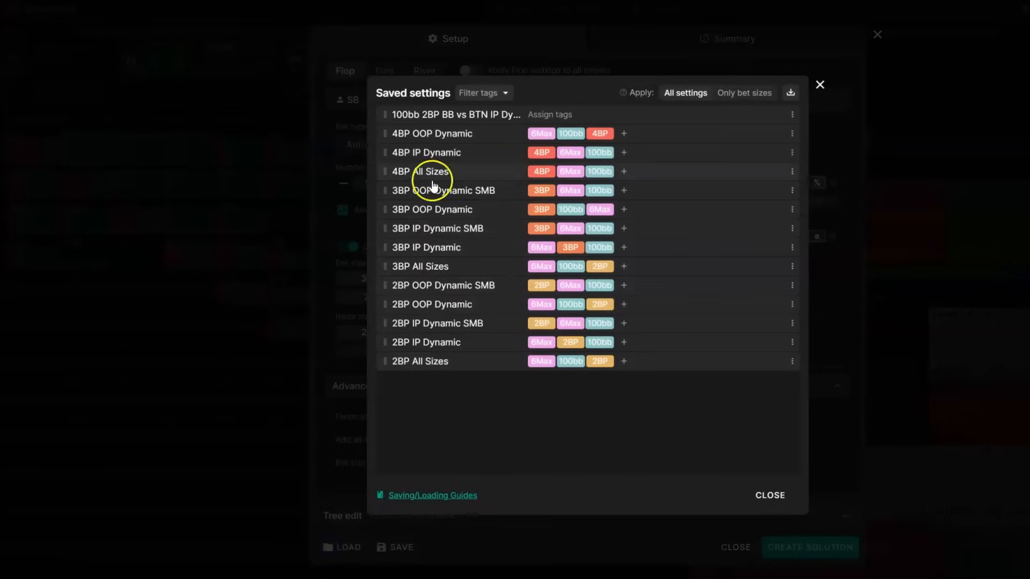
{"action": "mouse_move", "coordinate": [506, 446]}
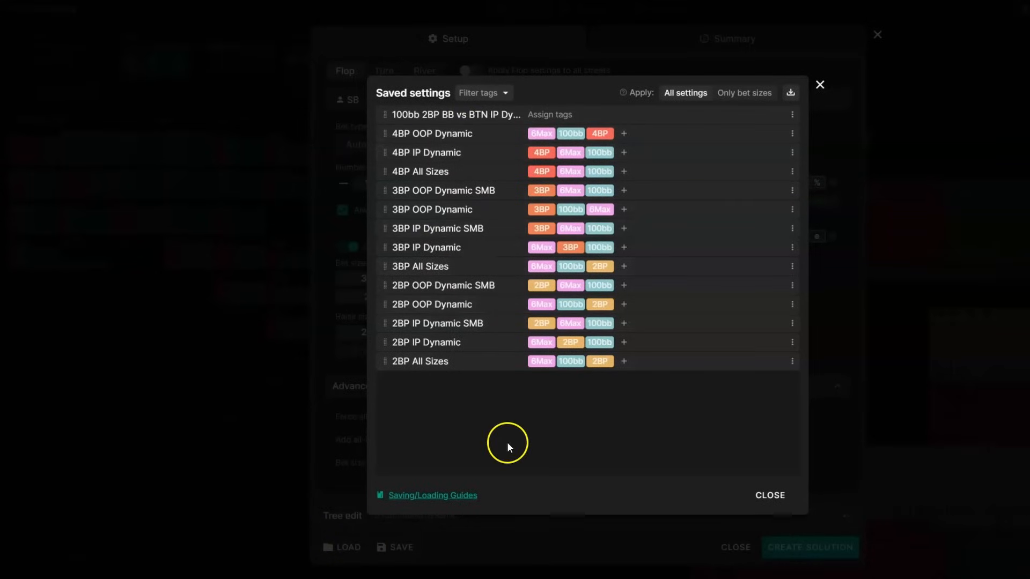
{"action": "mouse_move", "coordinate": [508, 448]}
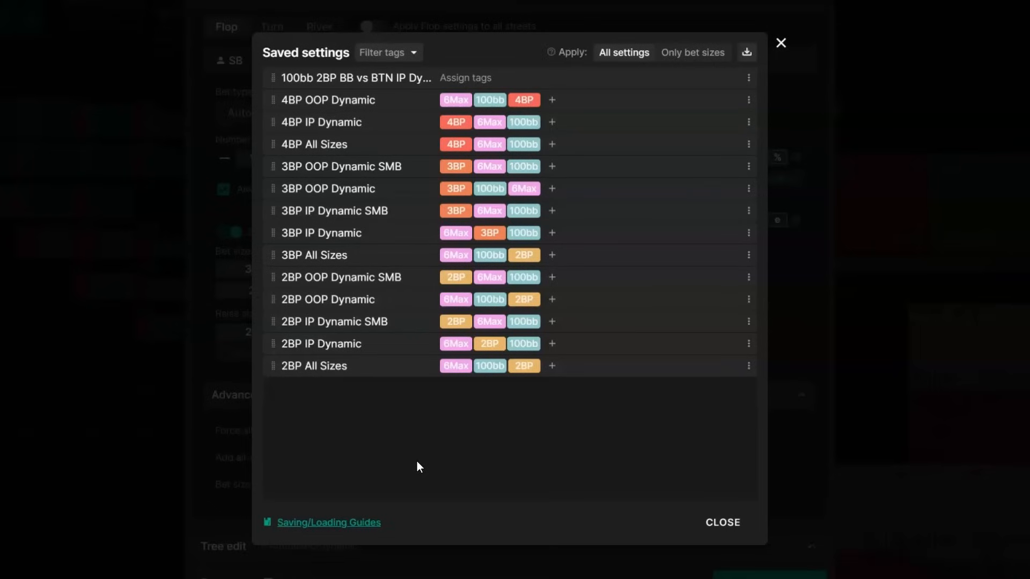
{"action": "mouse_move", "coordinate": [365, 355]}
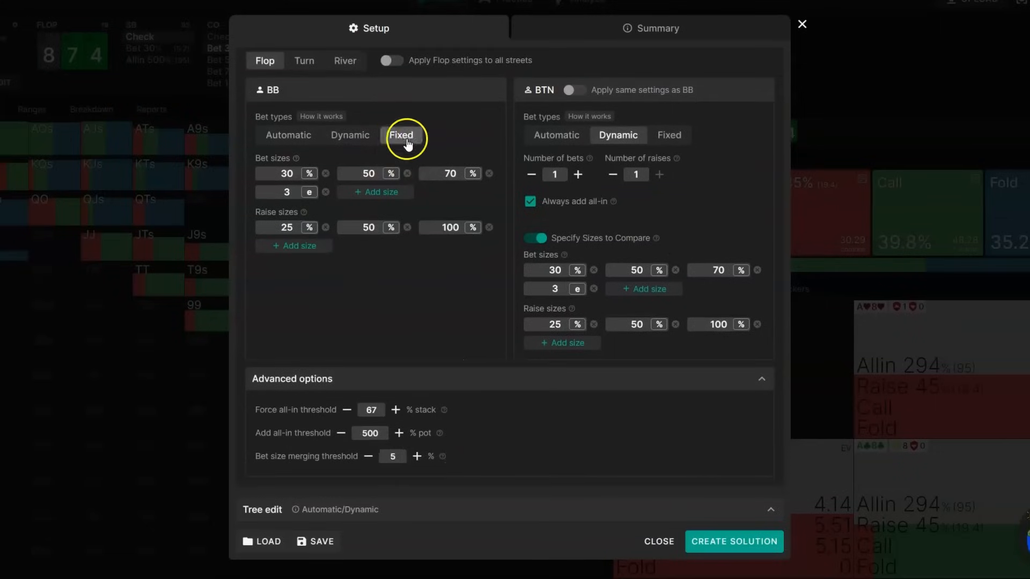
Step: Review the turn and river bet sizes, then start prefilling a preset spot
{"action": "scroll", "scroll_direction": "up", "scroll_amount": 3}
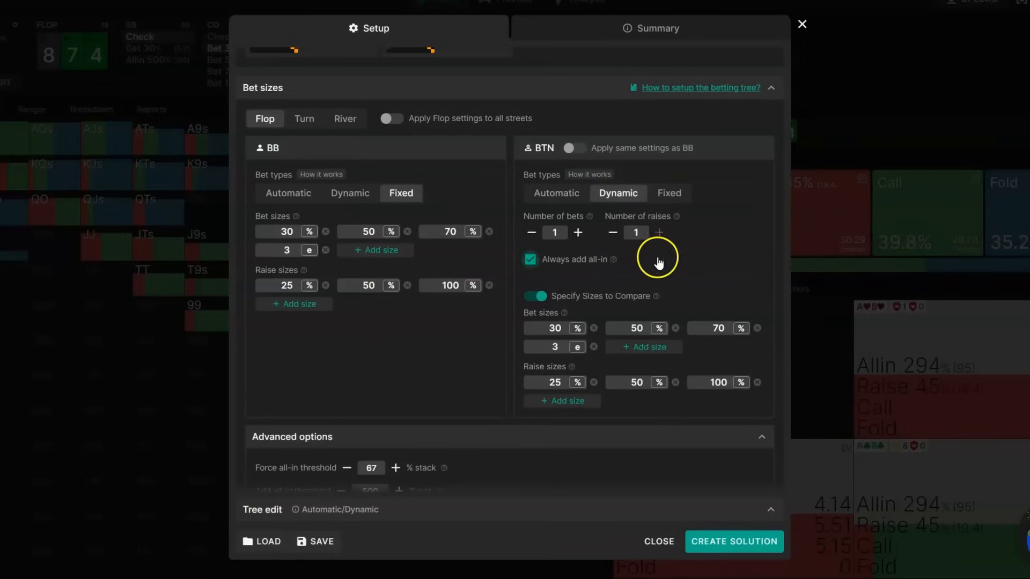
{"action": "left_click", "coordinate": [302, 119]}
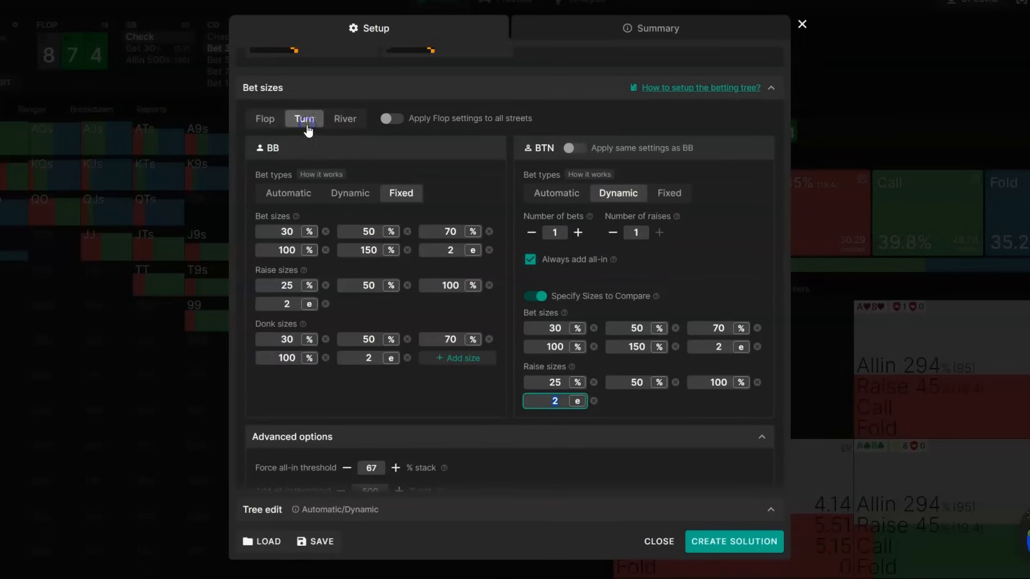
{"action": "mouse_move", "coordinate": [544, 124]}
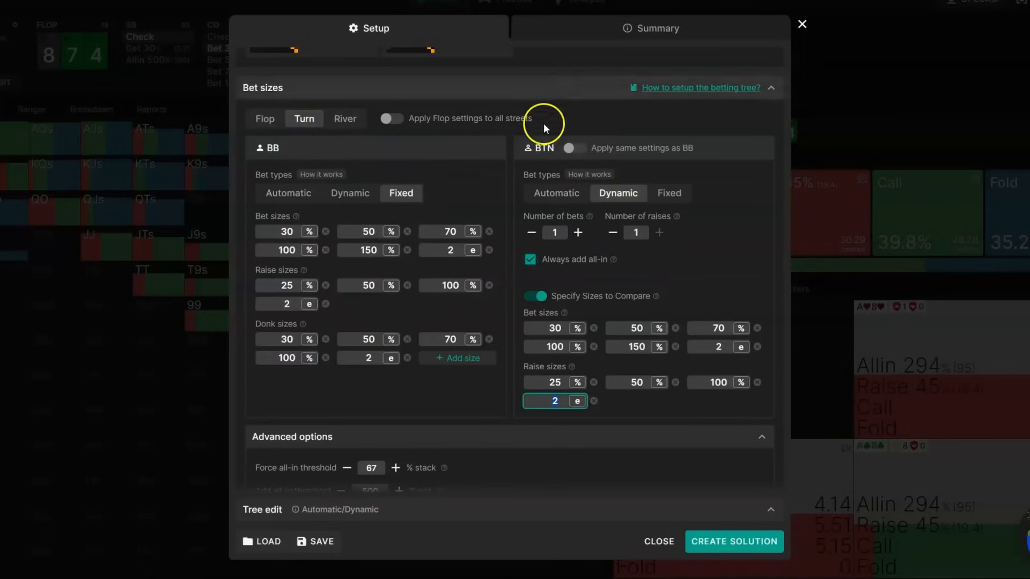
{"action": "left_click", "coordinate": [344, 119]}
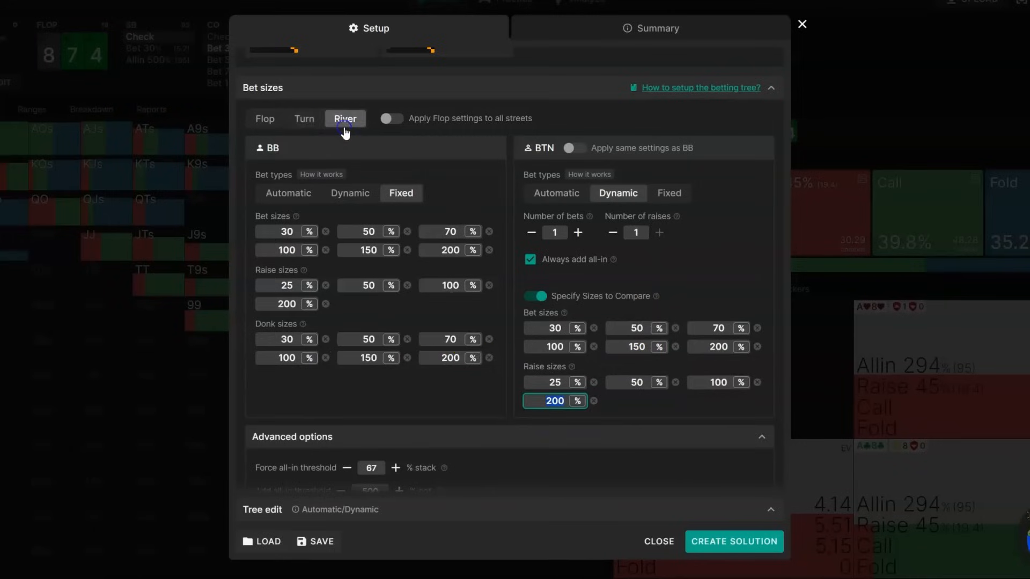
{"action": "mouse_move", "coordinate": [489, 263]}
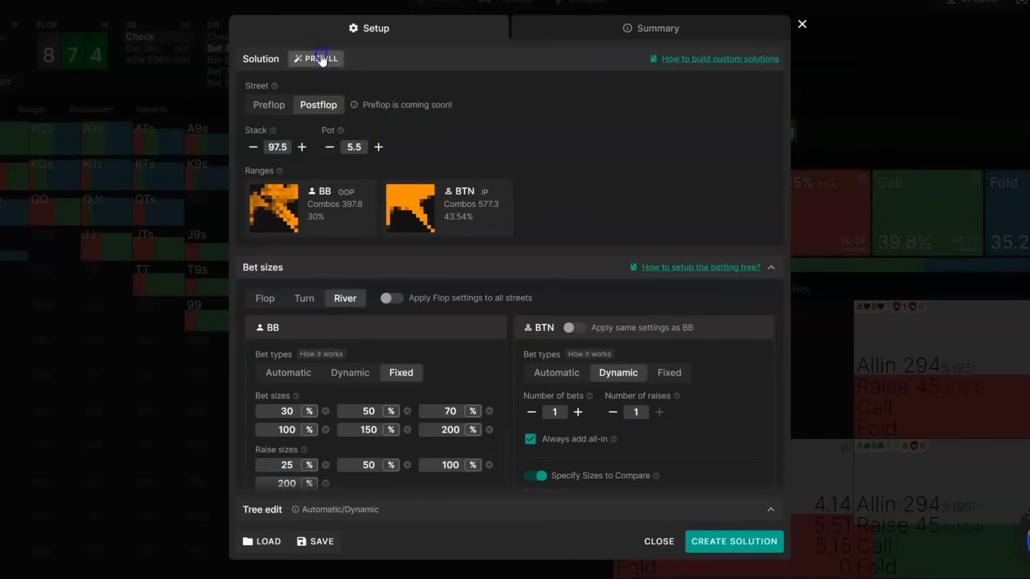
{"action": "left_click", "coordinate": [320, 58]}
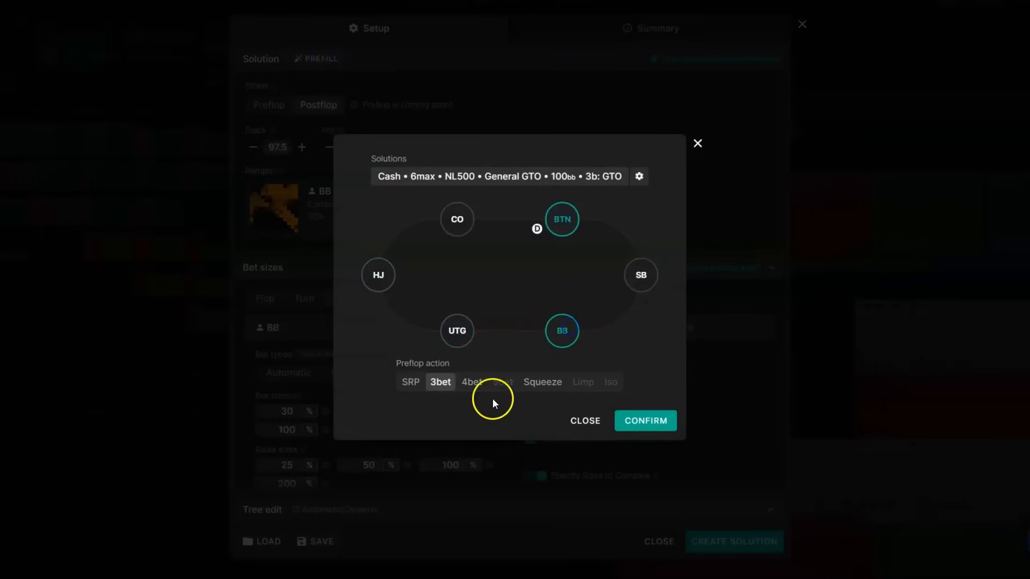
Step: Solve the spot on a J-T-5 flop and view BTN's strategy after BB checks
{"action": "left_click", "coordinate": [645, 420]}
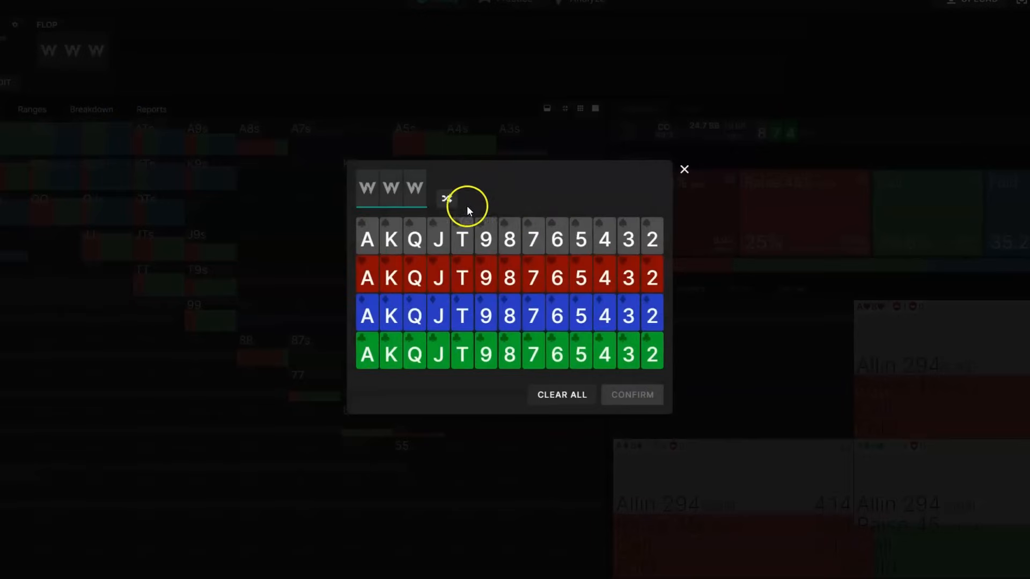
{"action": "left_click", "coordinate": [630, 395]}
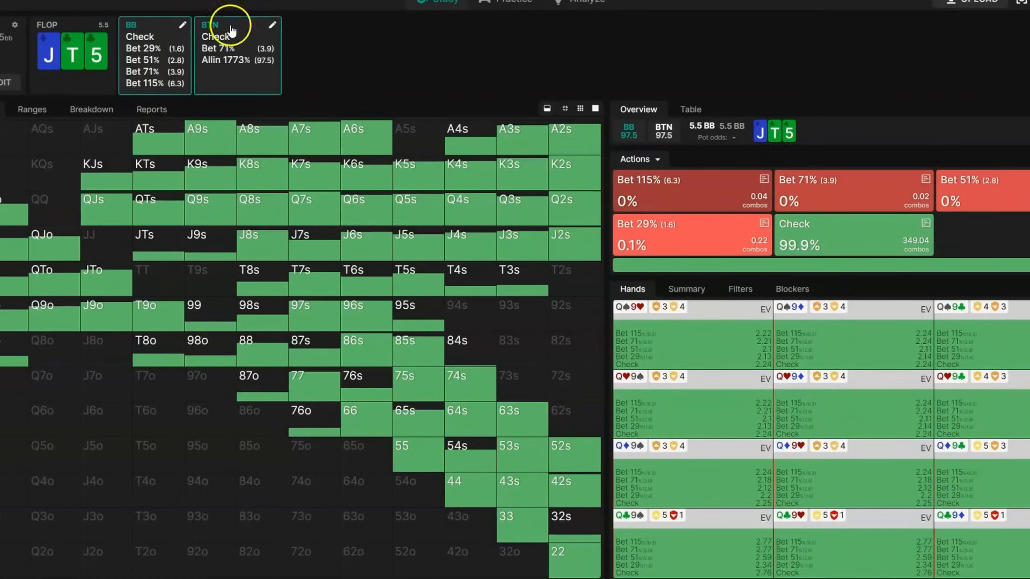
{"action": "left_click", "coordinate": [233, 30]}
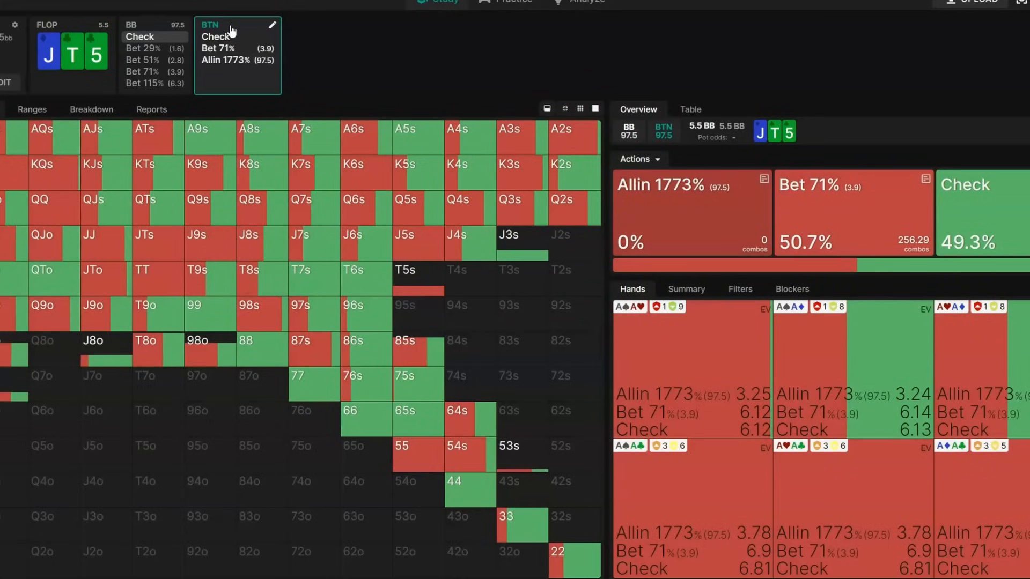